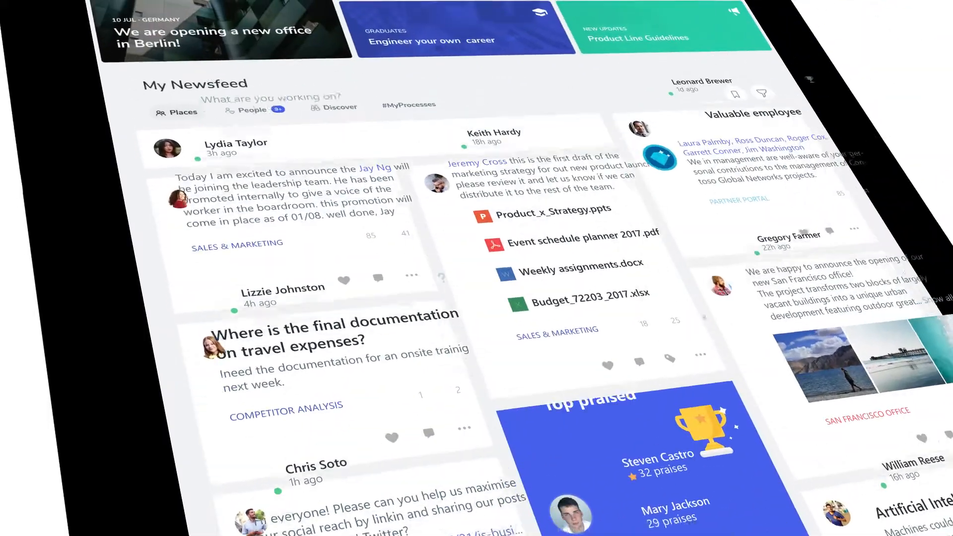
Scroll through My Newsfeed before the profile page with skills, praises and network appears
scroll("up", 3)
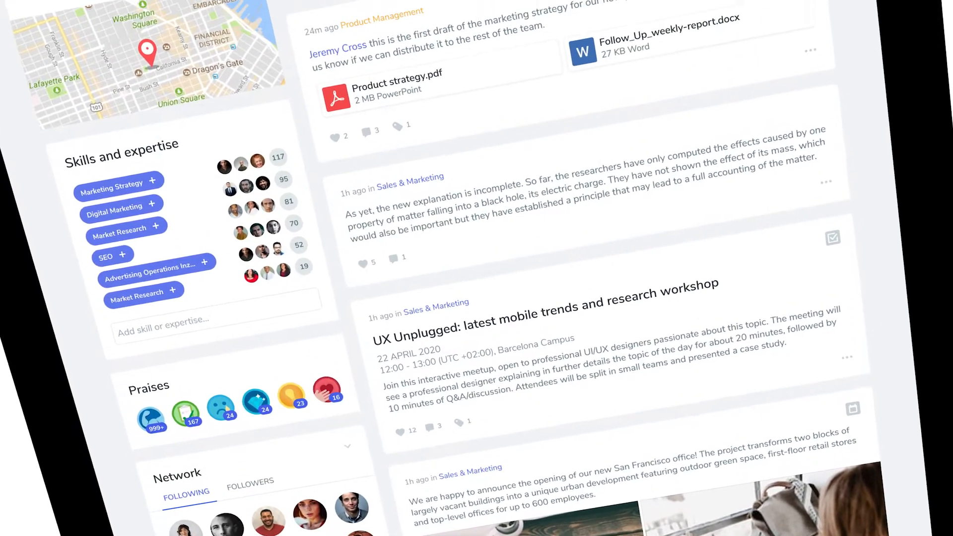
Scroll the profile page ahead of the home page hero area with Smarter living in Barcelona
scroll("up", 3)
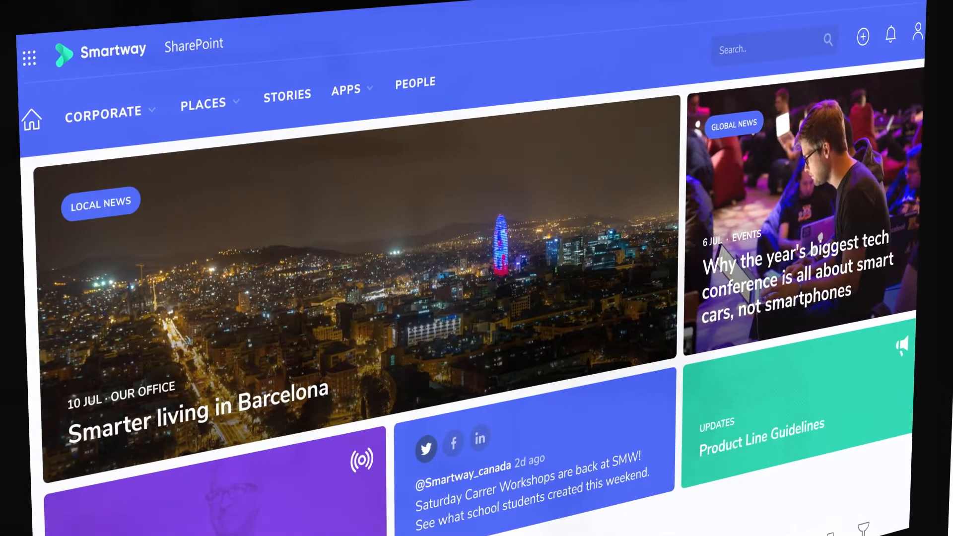
Review the hero layouts and bring up the Design in Tech story with its video header
scroll("down", 3)
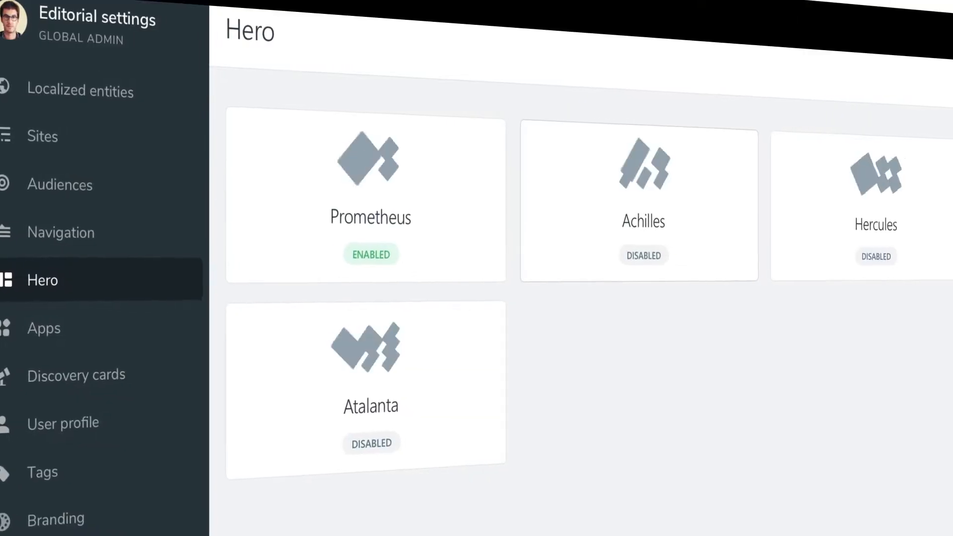
left_click(638, 203)
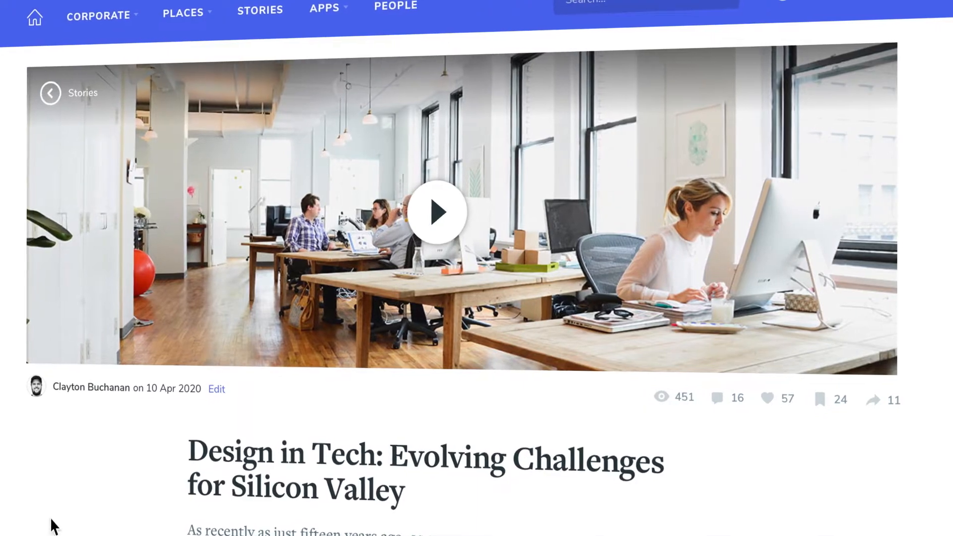
Put the Design in Tech story into edit mode with the insert toolbar under its opening paragraph
left_click(437, 211)
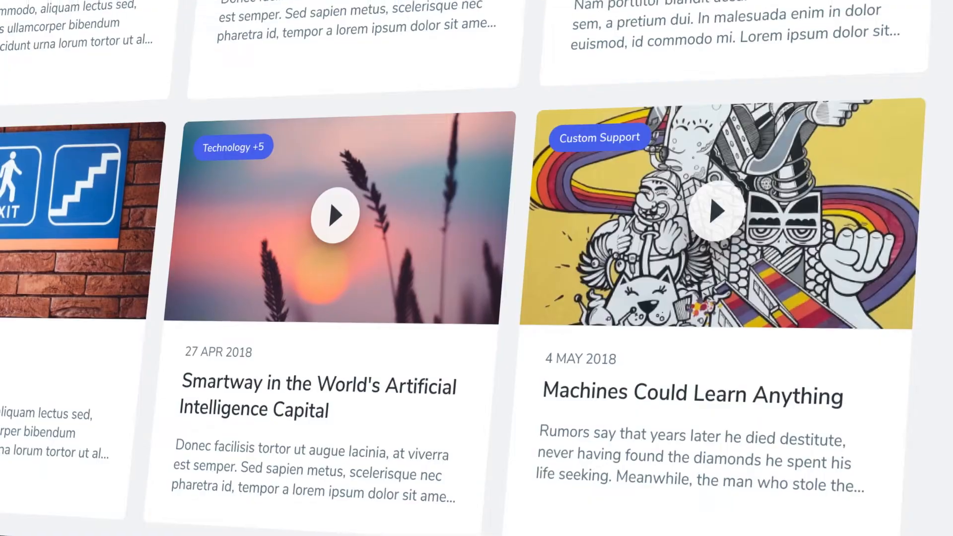
scroll("up", 3)
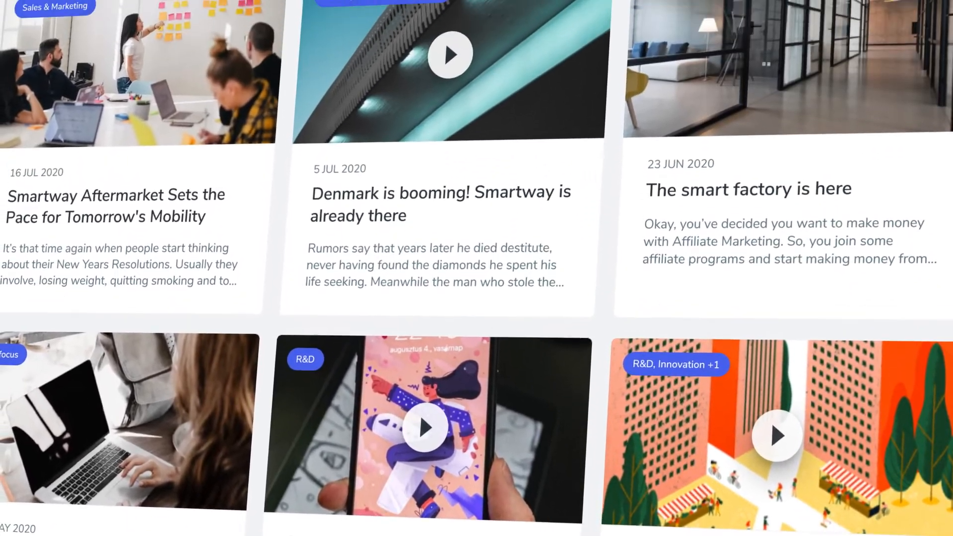
scroll("up", 3)
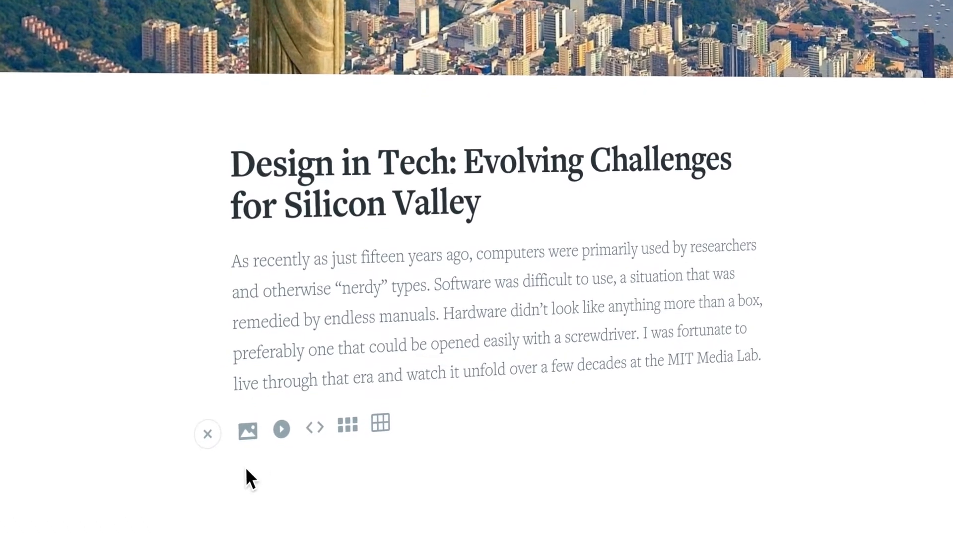
Embed the Microsoft Stream video URL below the story's opening paragraph
left_click(280, 429)
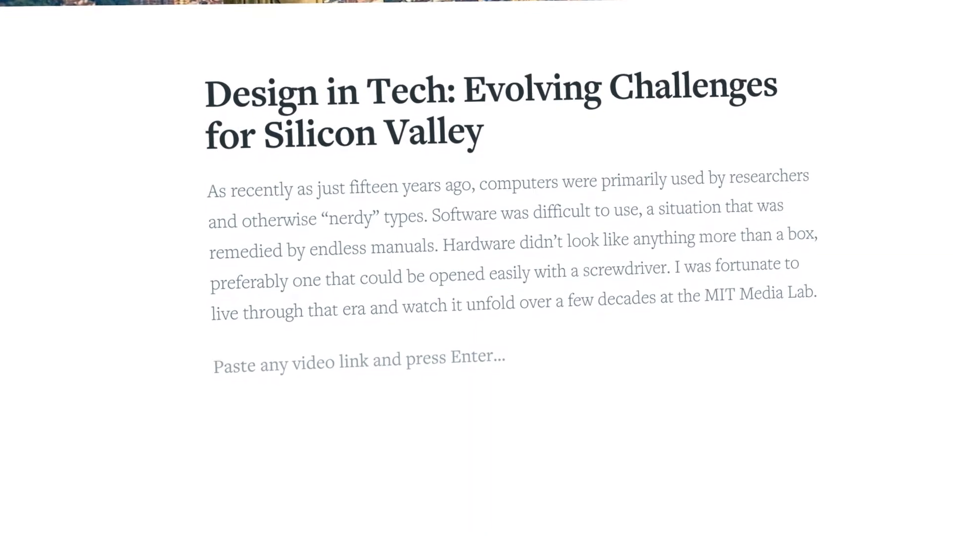
type("https://web.microsoftstream.com/video/d3e65d22-9c36-4655-bfa5-6aaef3446d82")
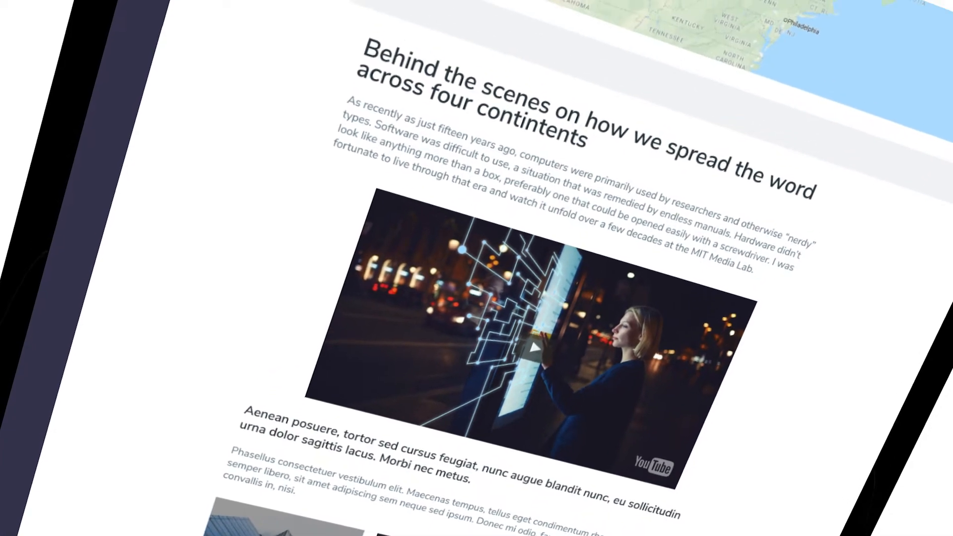
Scroll the Corporate communication site page past related sites, contact, map and featured video
scroll("up", 3)
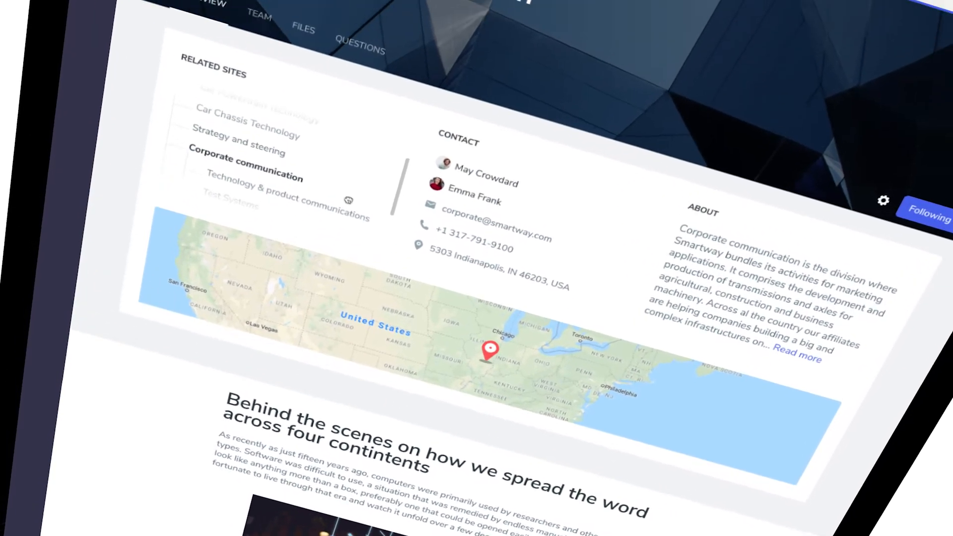